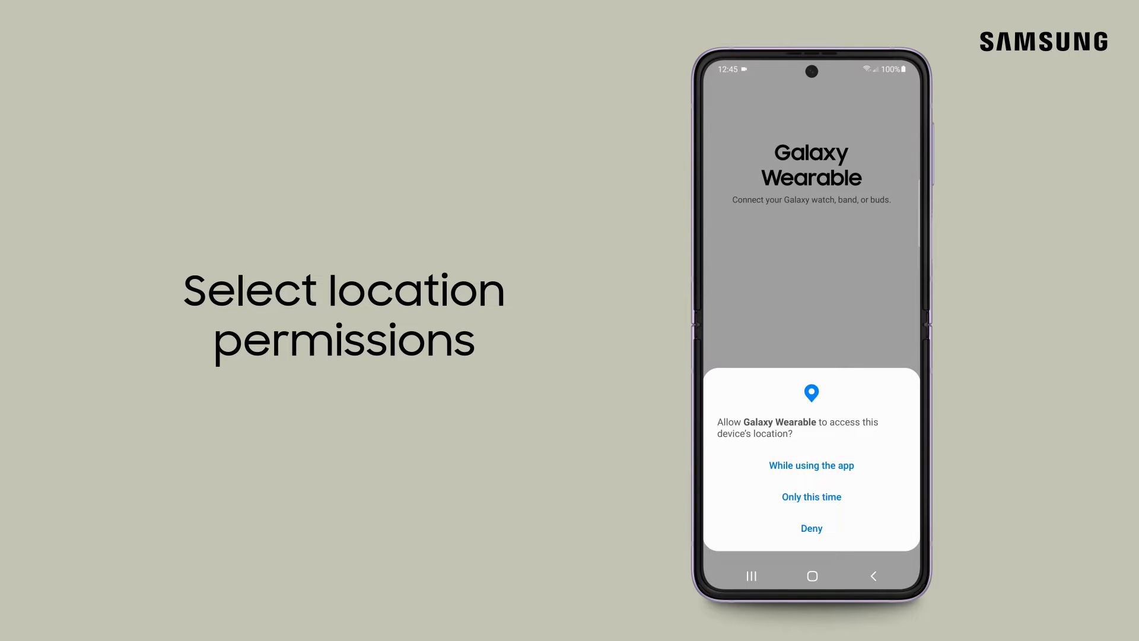
- Grant Galaxy Wearable location access 'While using the app'
click(811, 465)
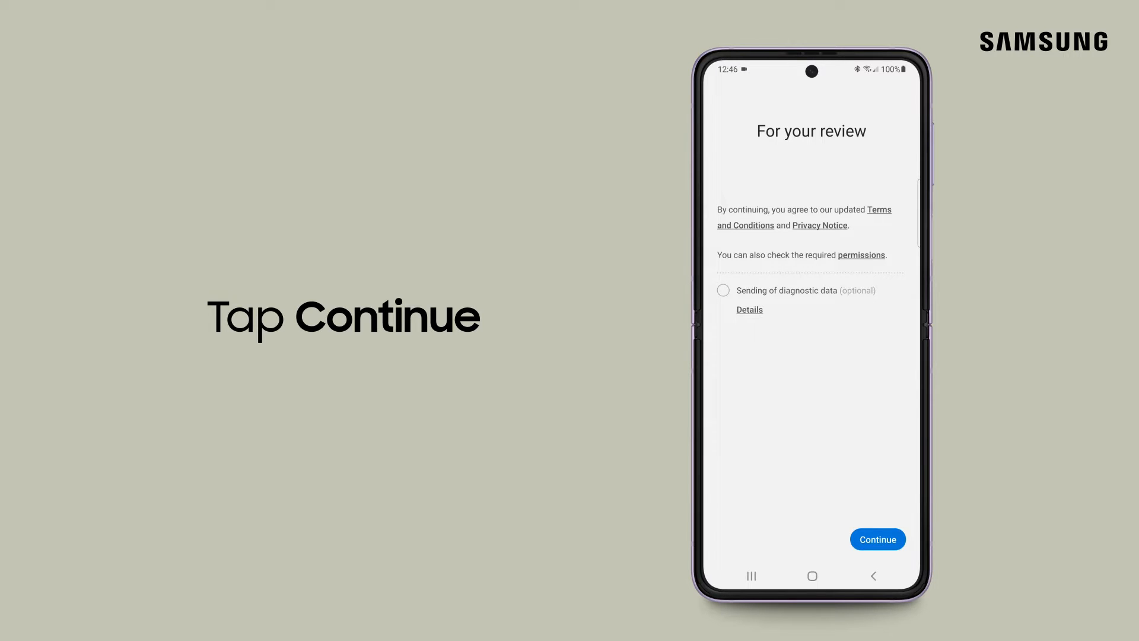
- Agree to the terms and allow Galaxy Buds2 to make and manage phone calls
click(876, 539)
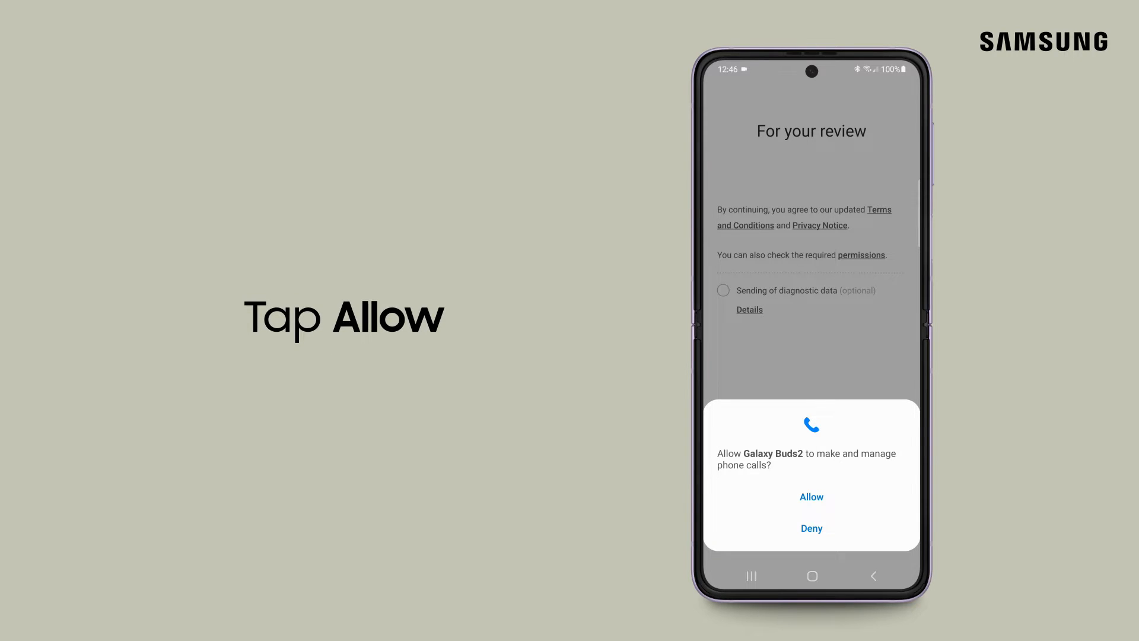
click(811, 497)
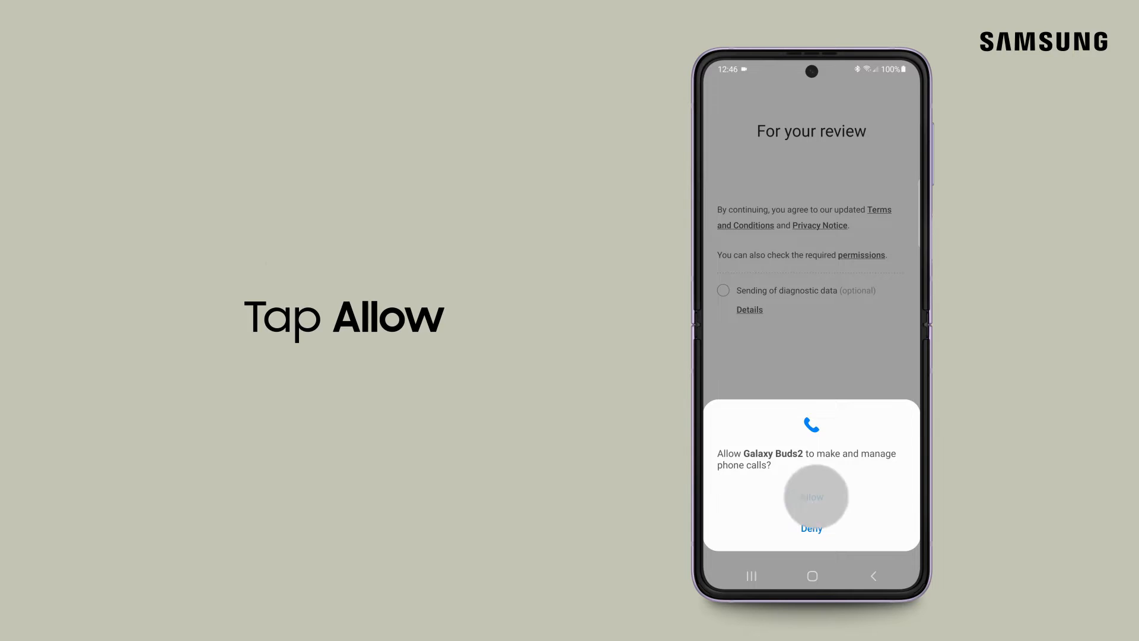
click(810, 497)
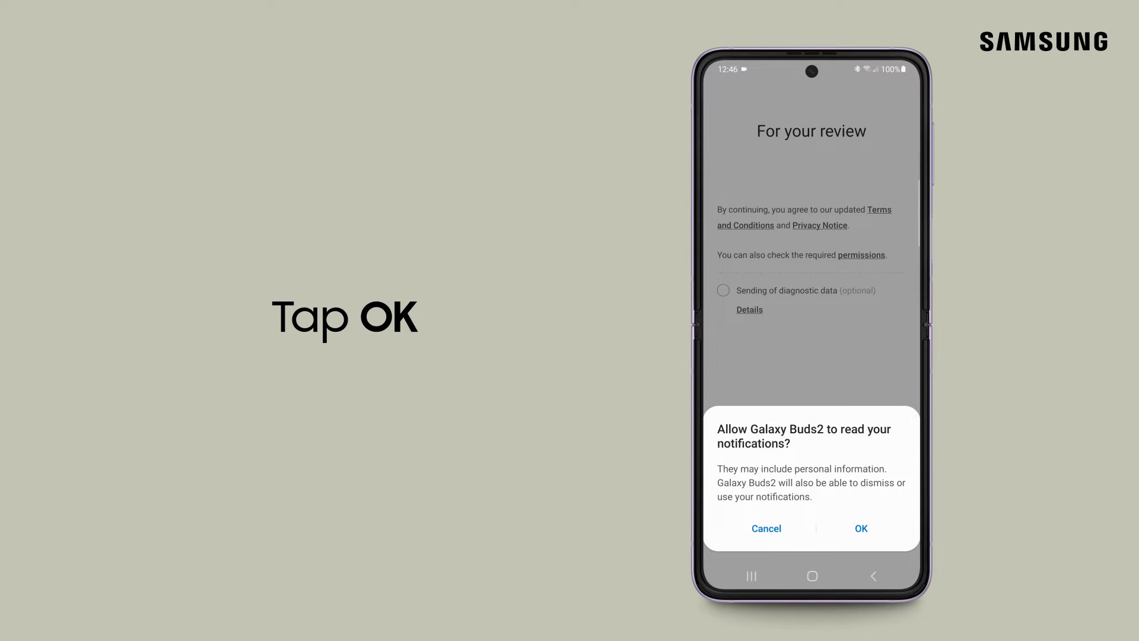
- Turn on notification access for Galaxy Buds2 and confirm with Allow
click(861, 528)
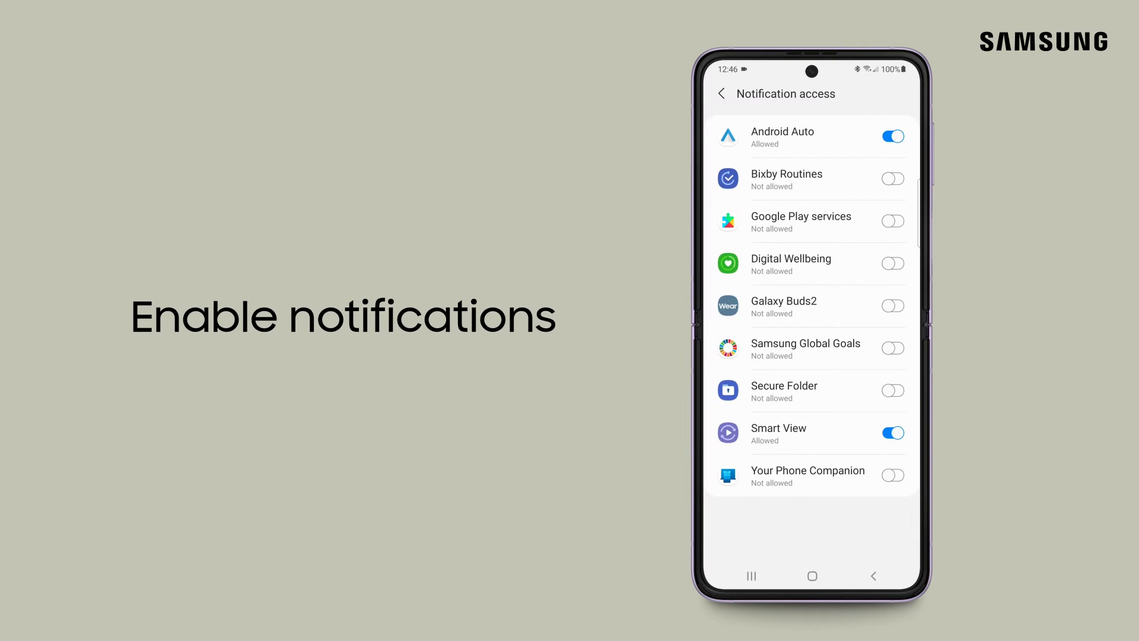
click(891, 305)
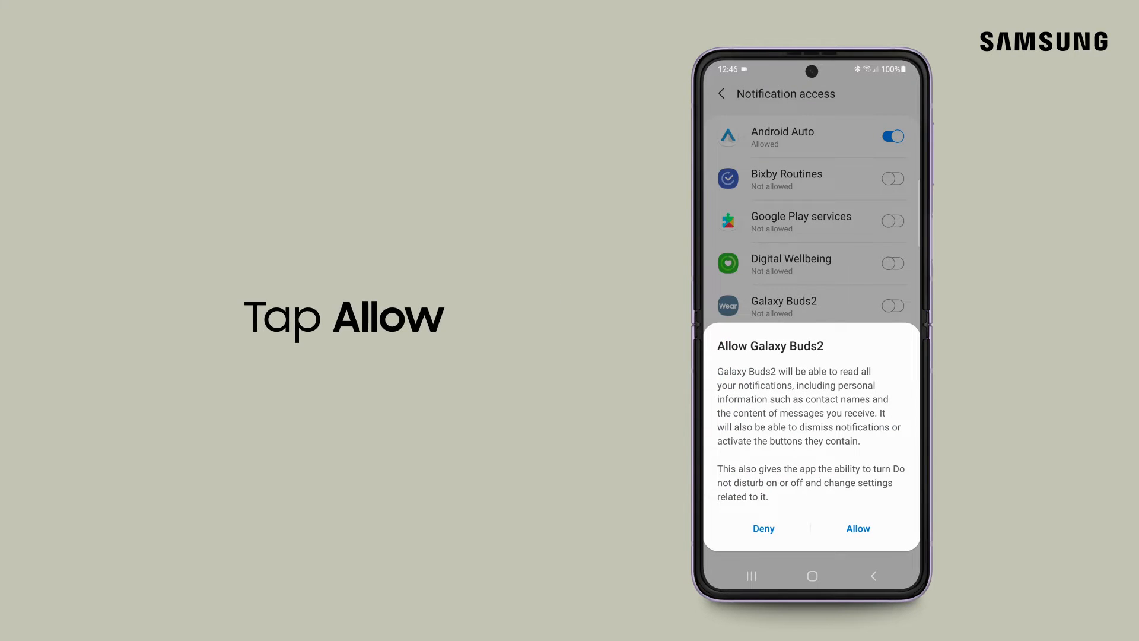
click(857, 528)
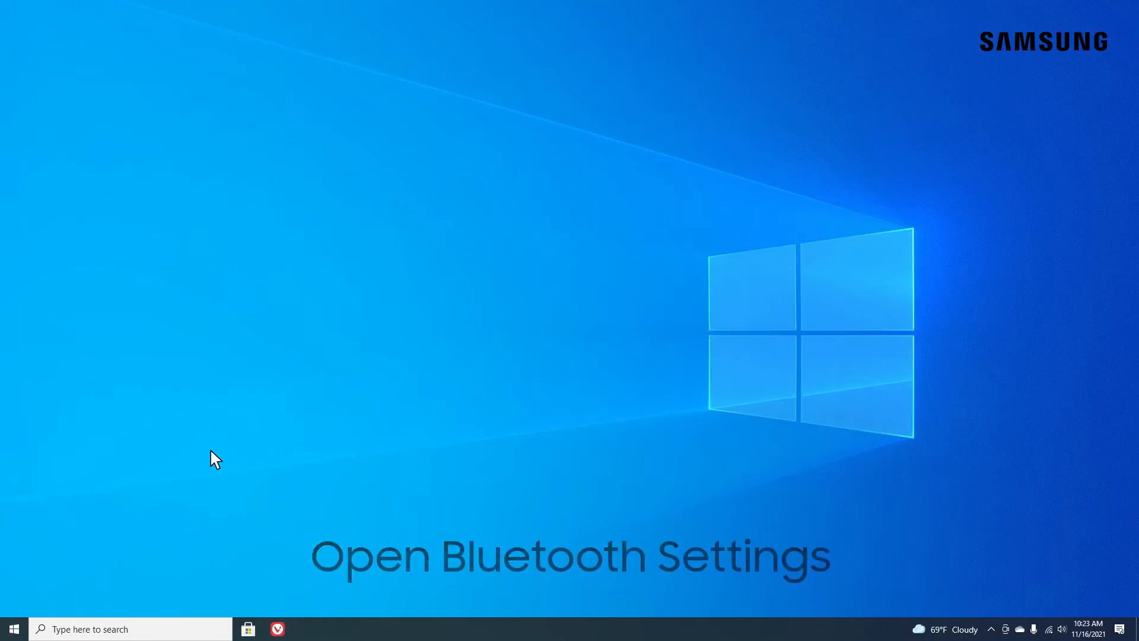
- From Start, open Settings and add a Bluetooth device so Windows scans for devices
click(13, 628)
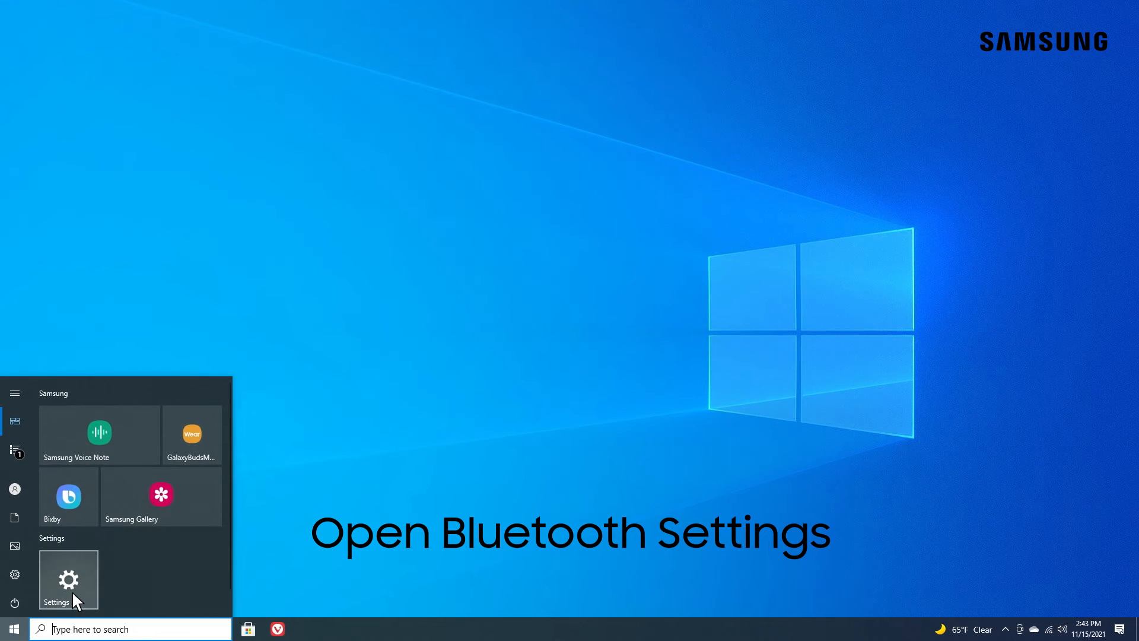
click(68, 579)
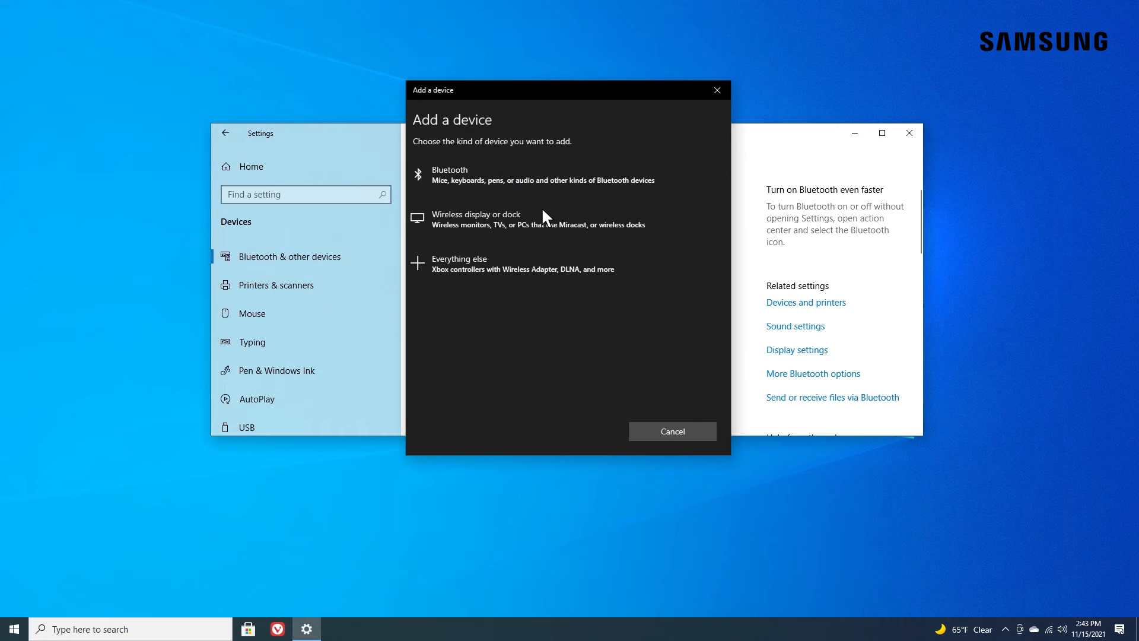
click(449, 175)
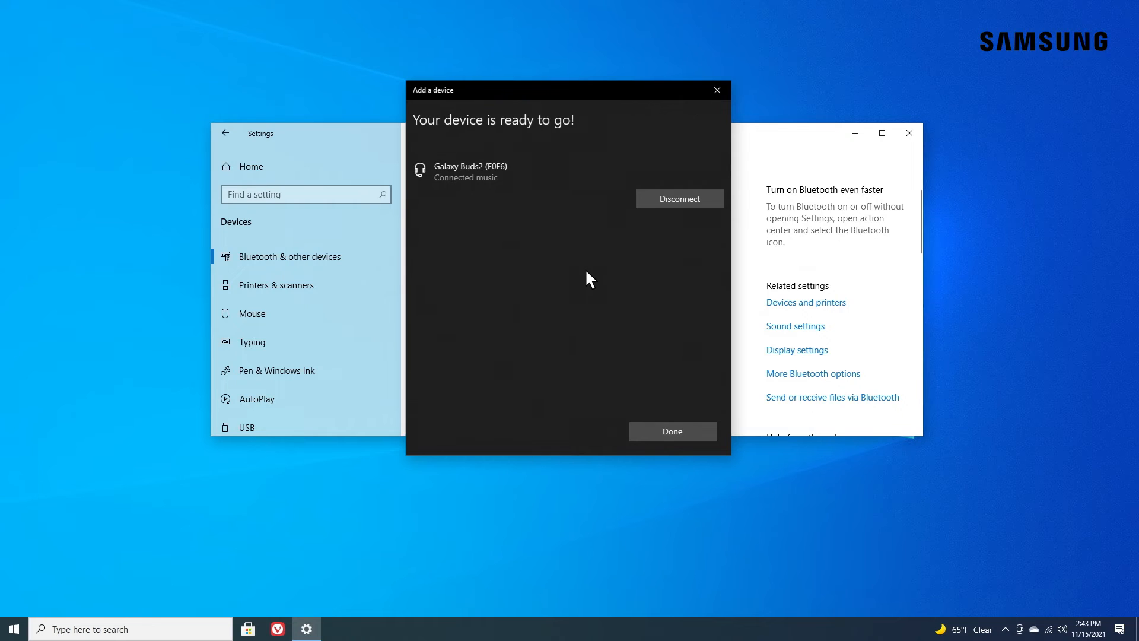
click(670, 431)
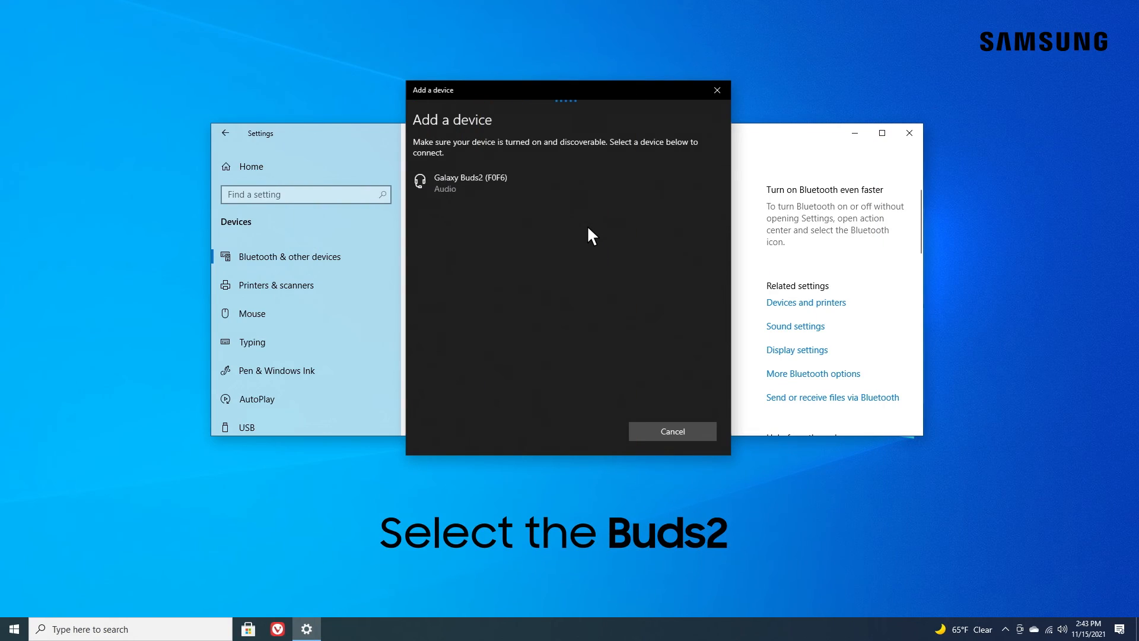
- Select Galaxy Buds2 (F0F6) in the Add a device list to pair them
click(469, 182)
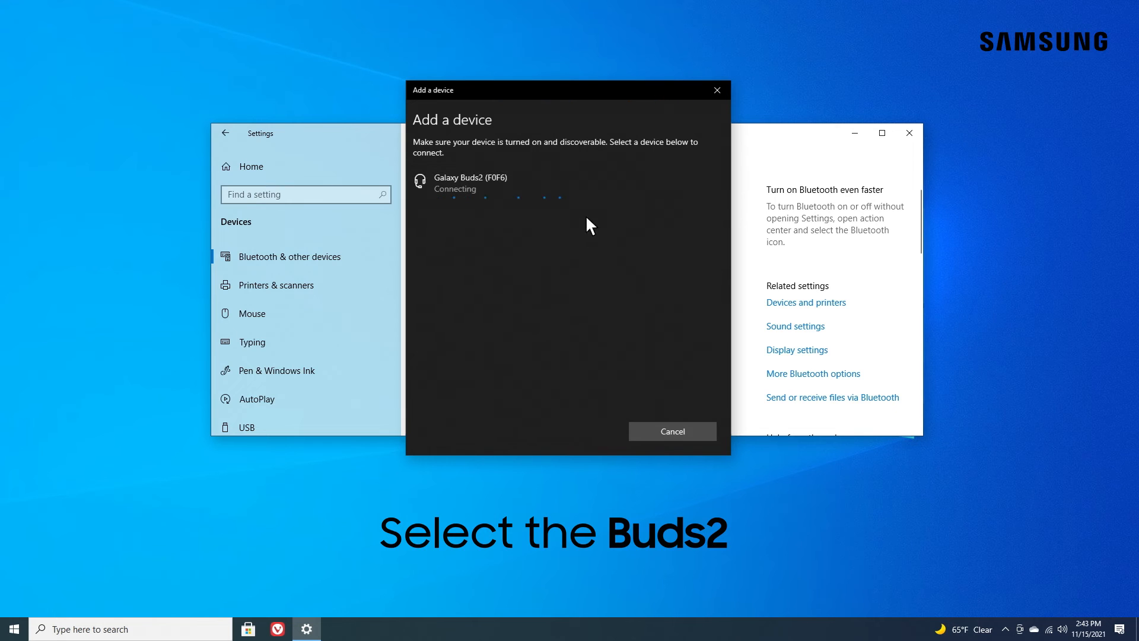